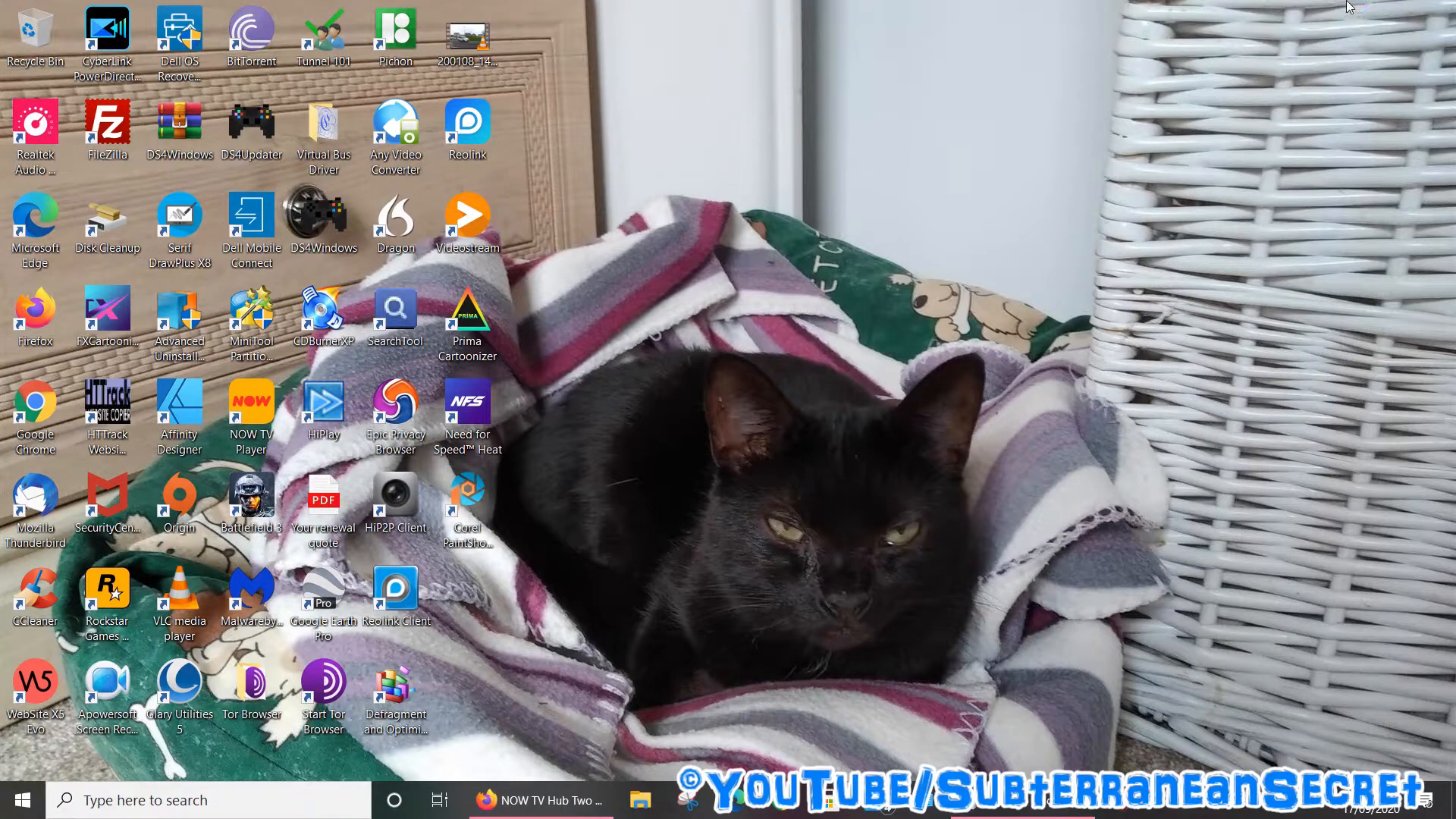
mouse_move(512, 758)
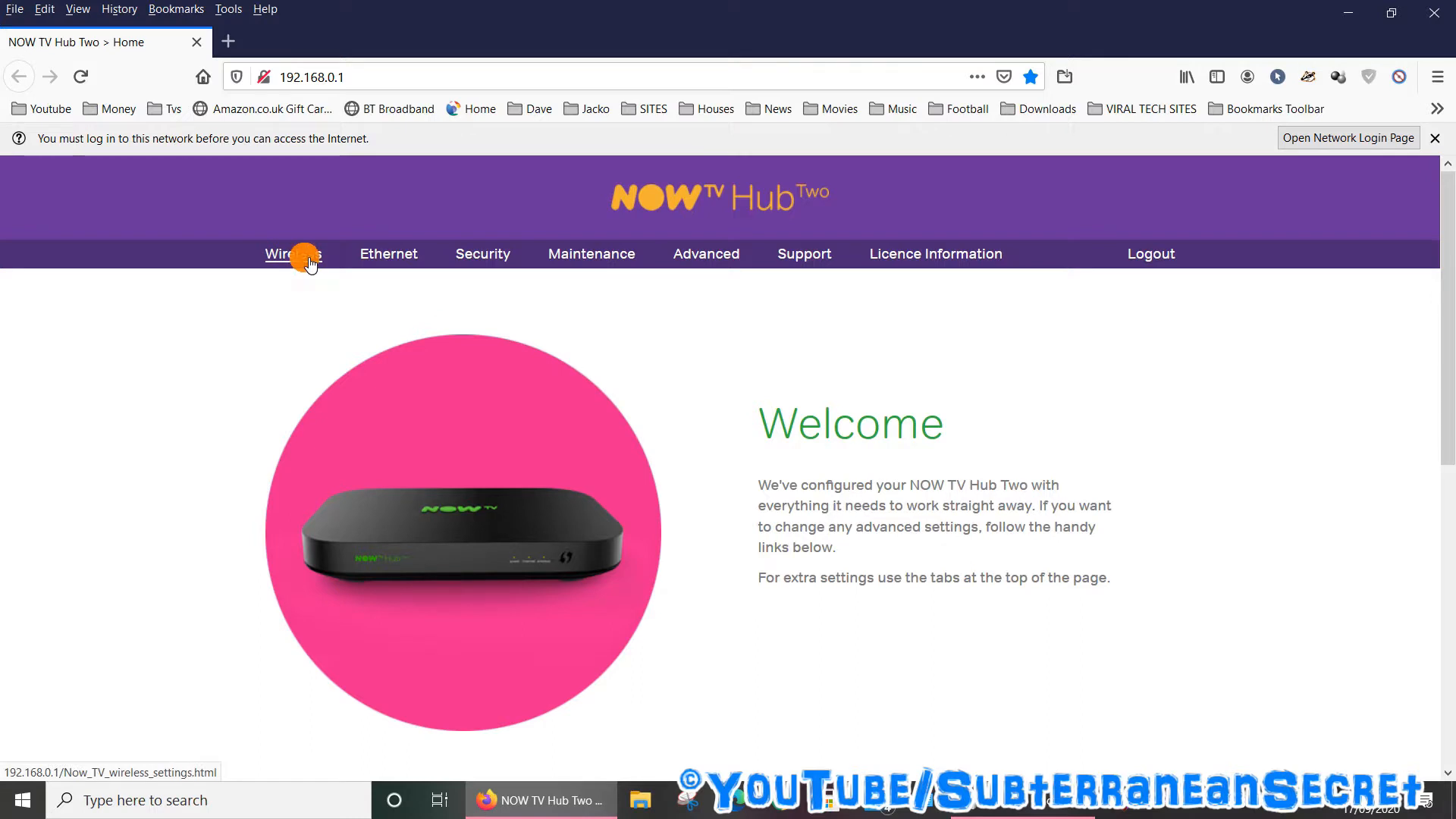
click(292, 253)
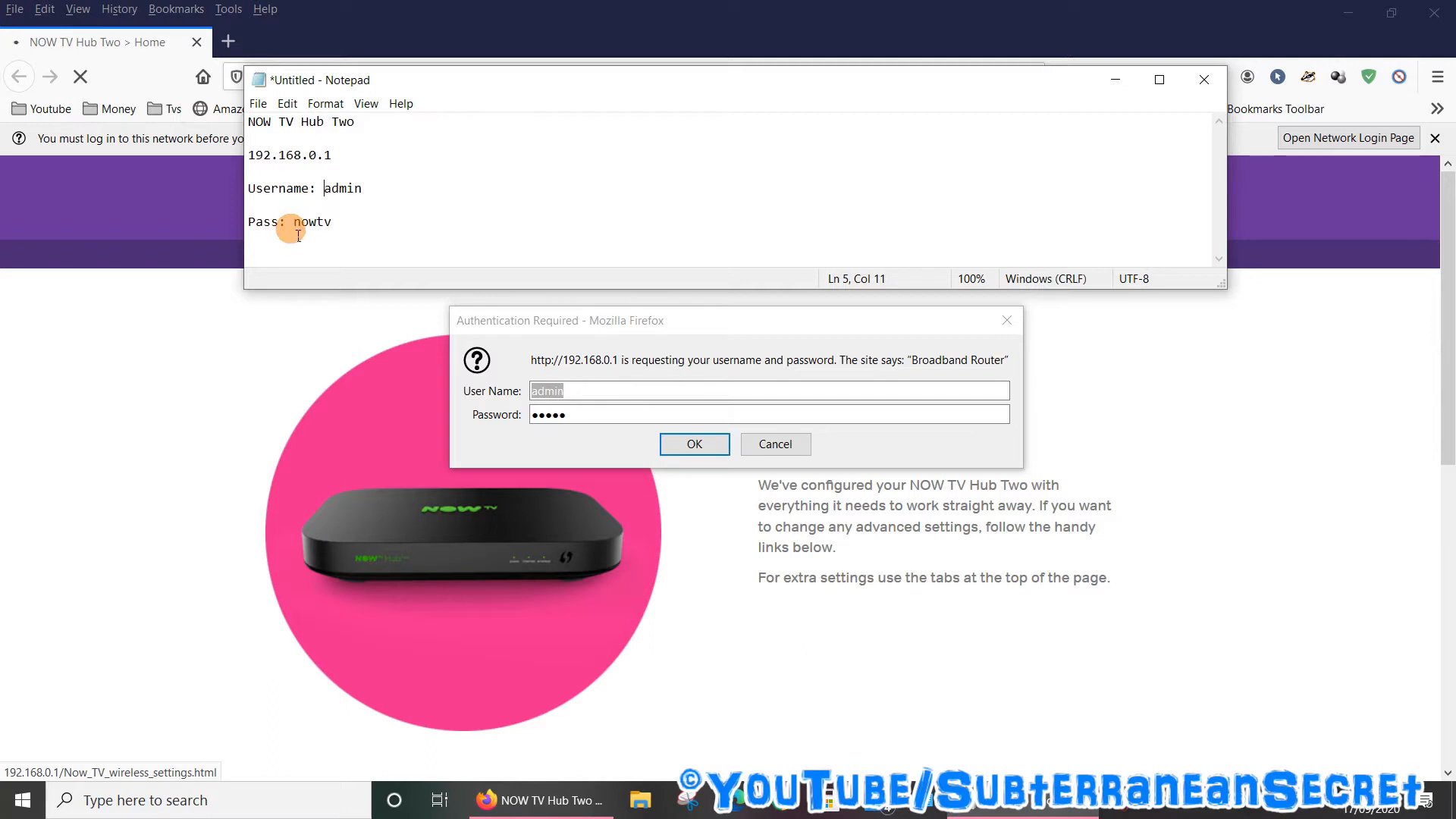
click(546, 389)
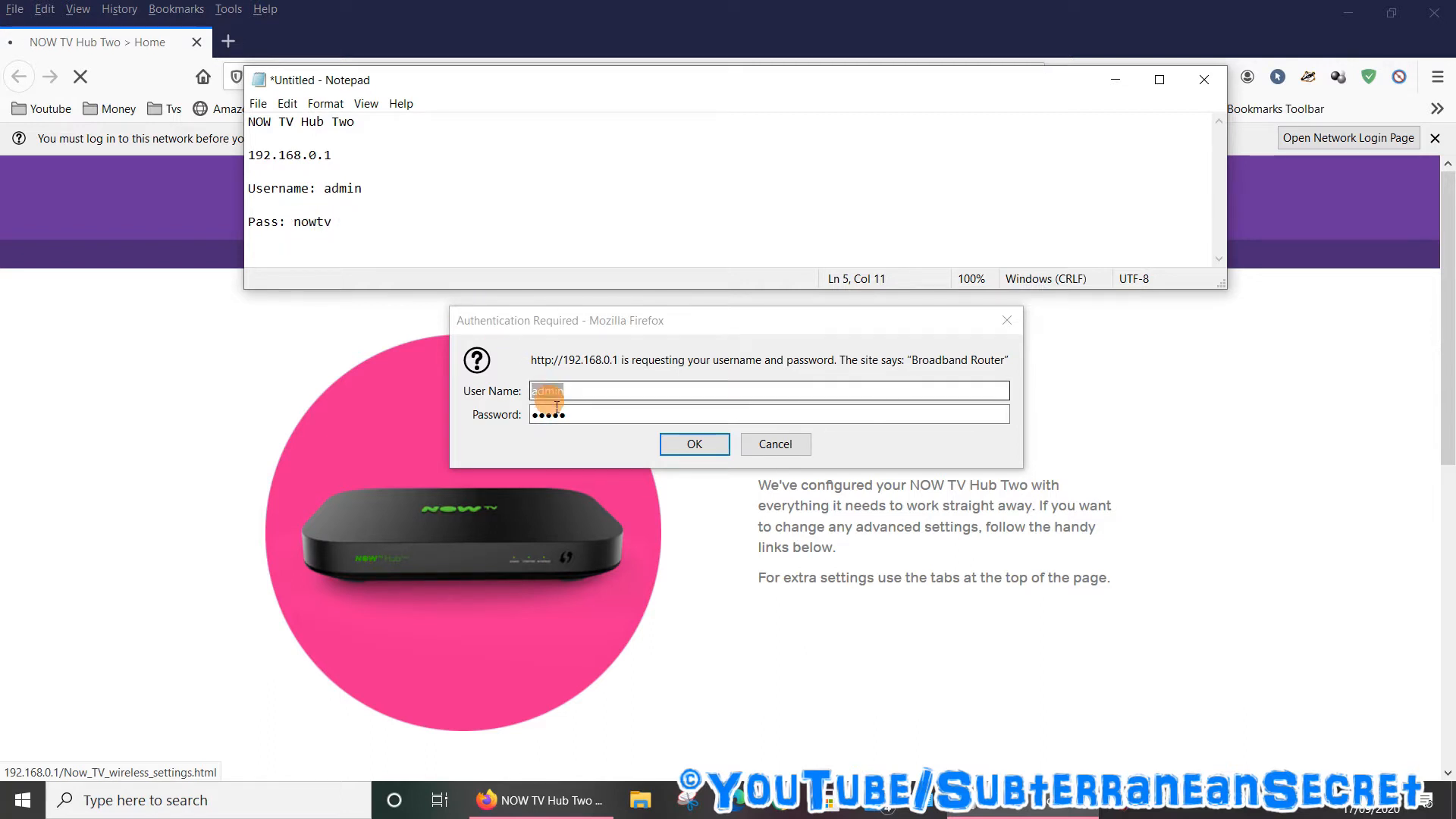
click(692, 443)
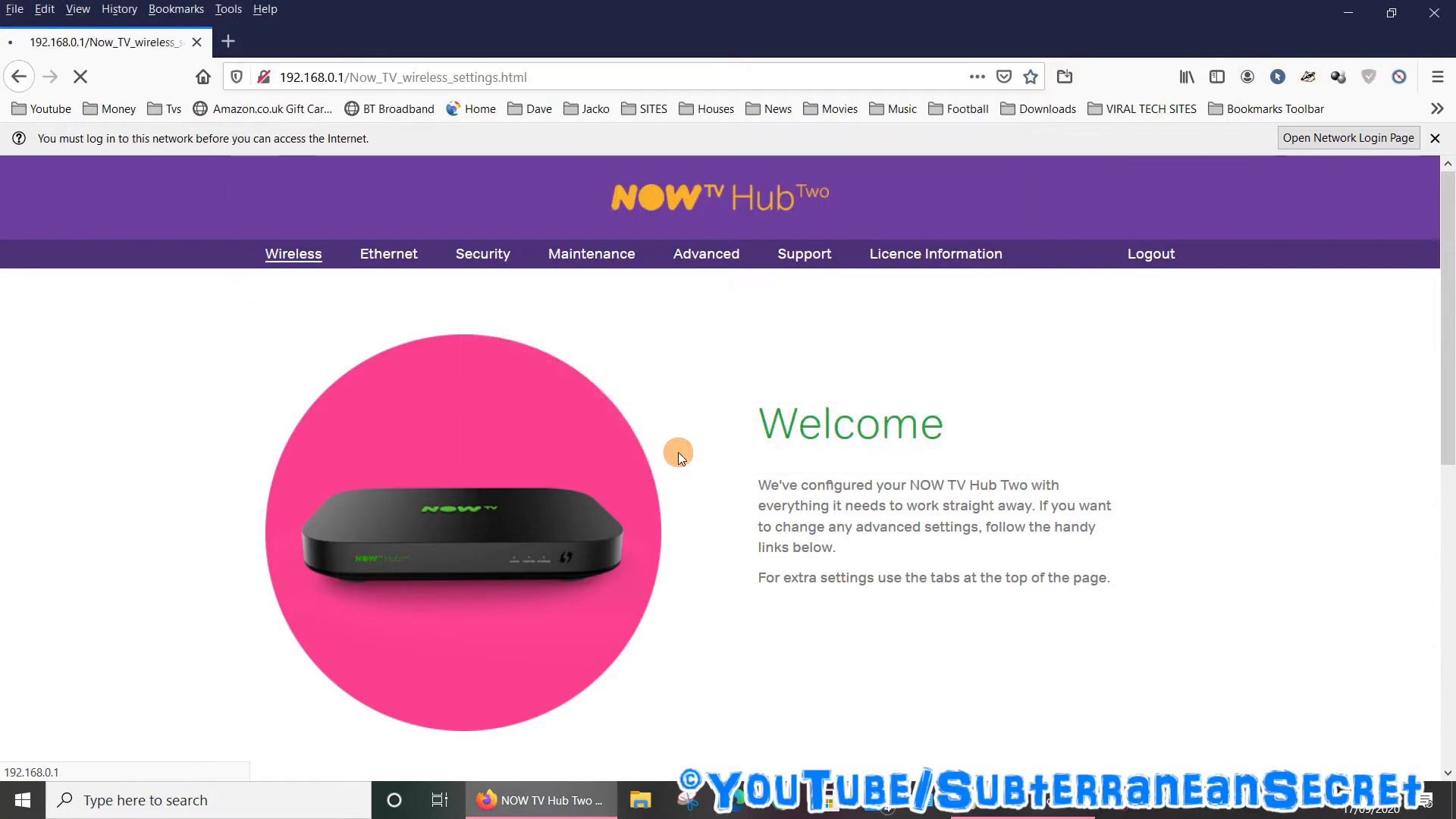
Step: Briefly view the 5 GHz wireless settings, then switch to the 2.4 GHz band page
click(293, 253)
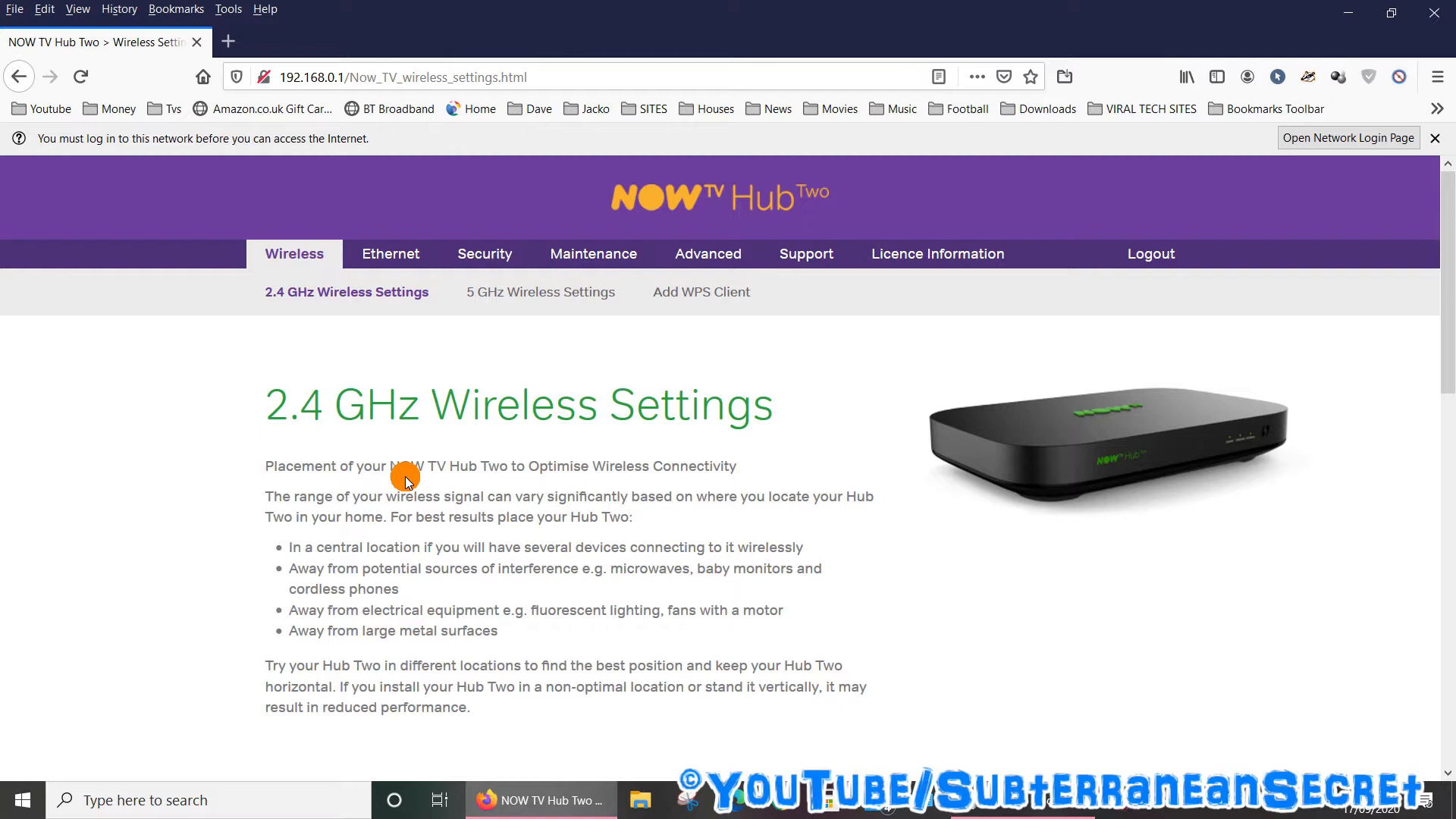
scroll(down, 3)
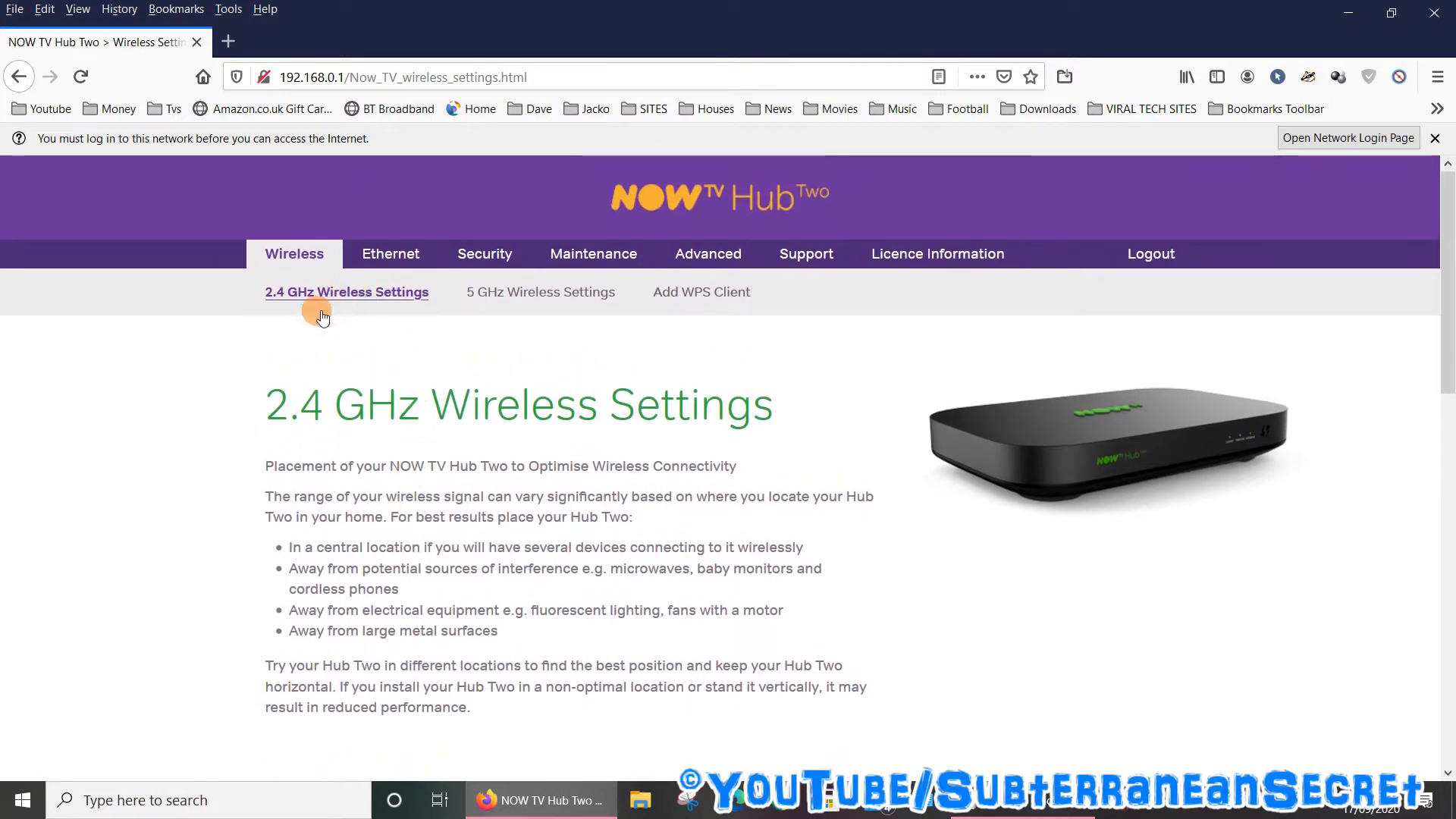
scroll(down, 3)
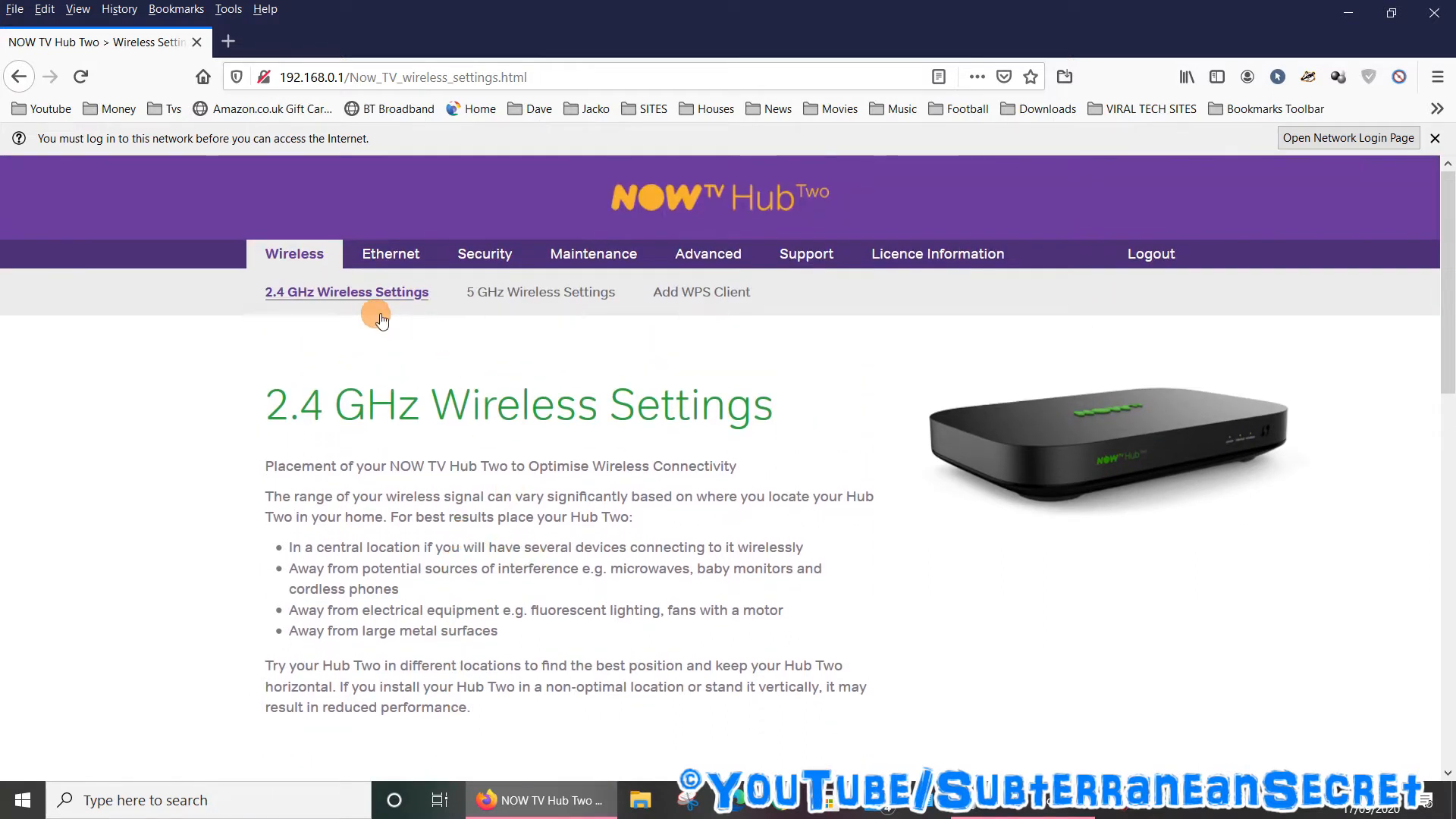
click(539, 291)
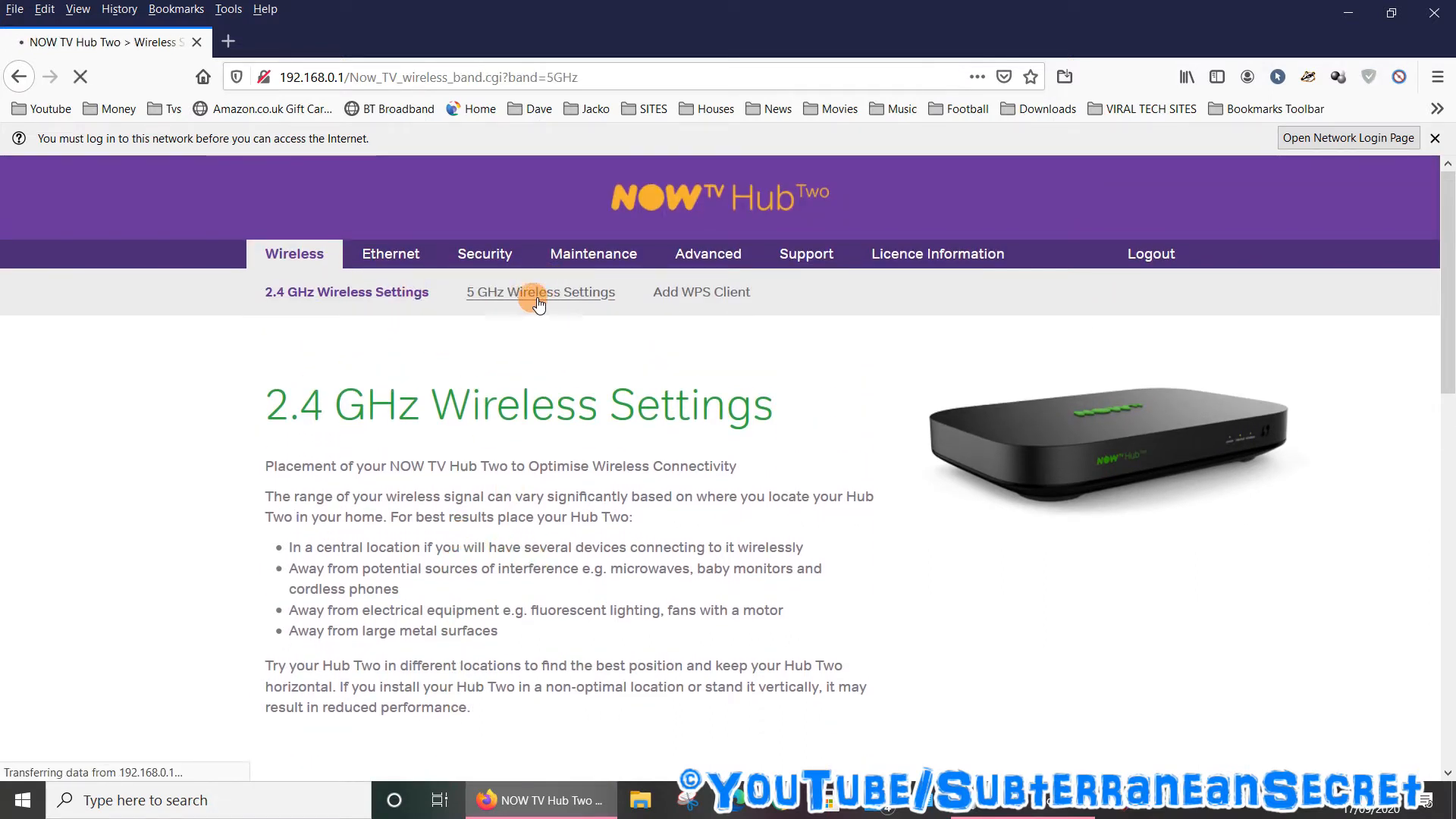
click(540, 291)
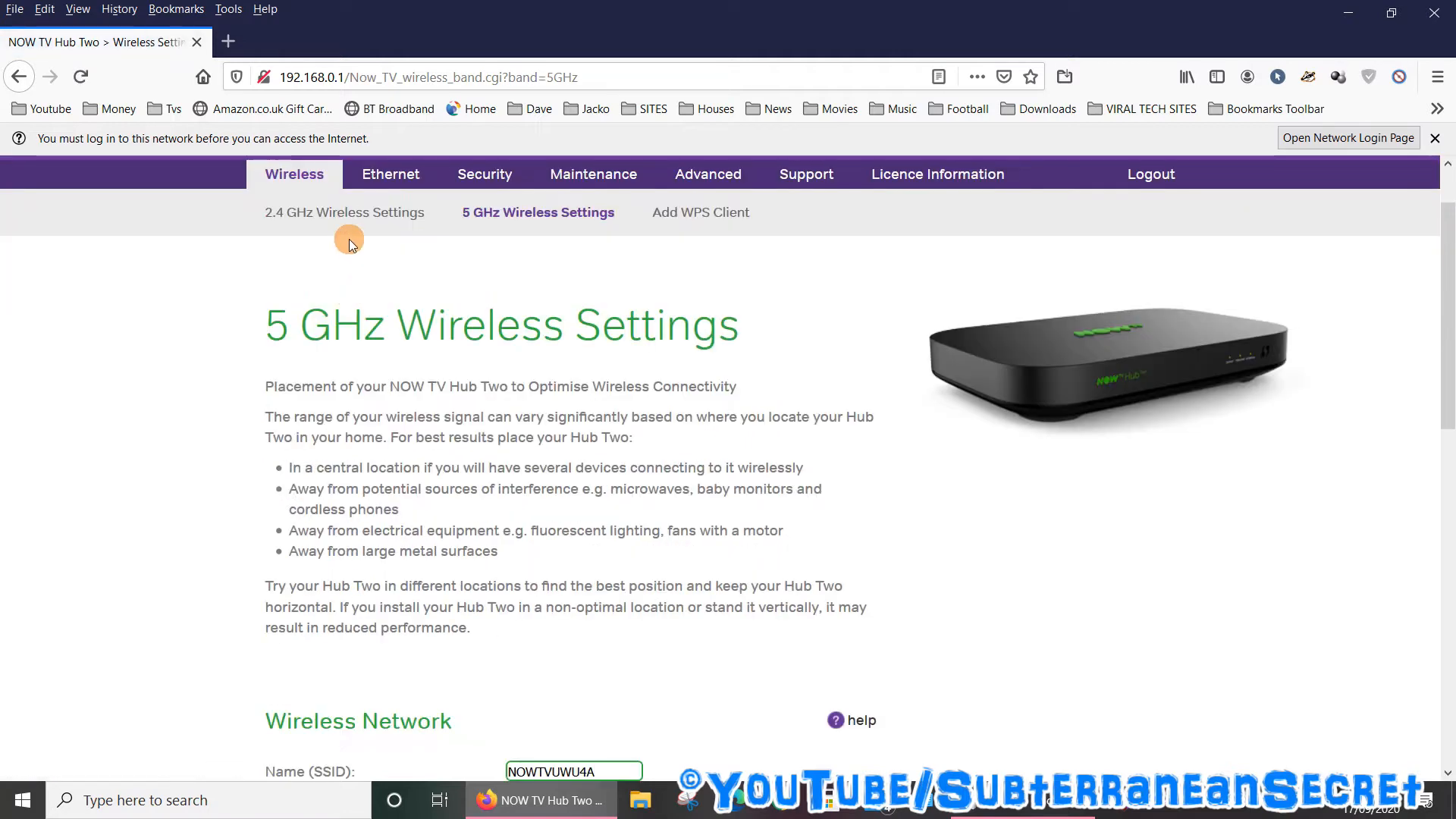
click(346, 211)
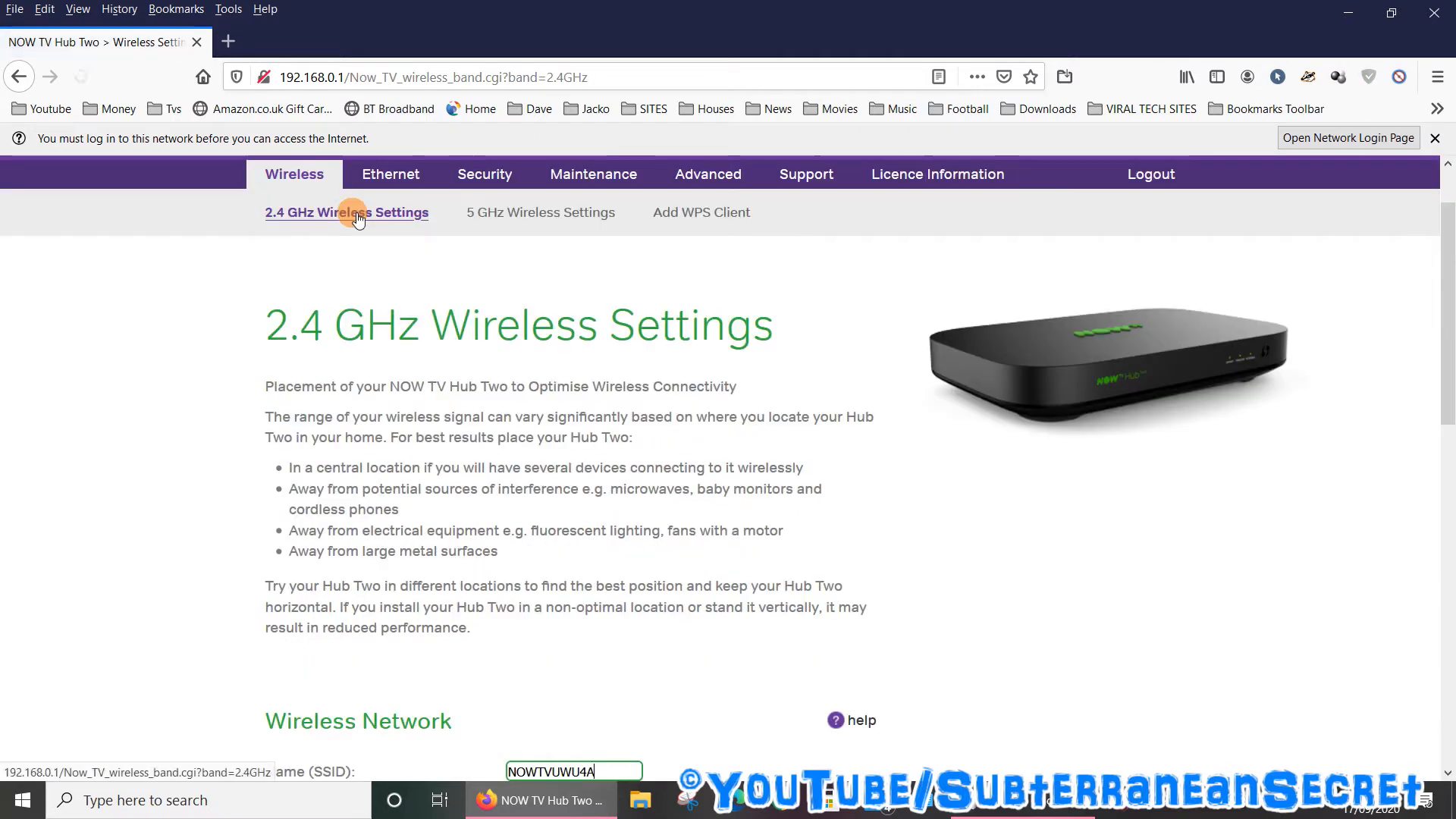
Step: Replace the network name NOWTVUWU4A with 'David' in the Name (SSID) box
scroll(down, 3)
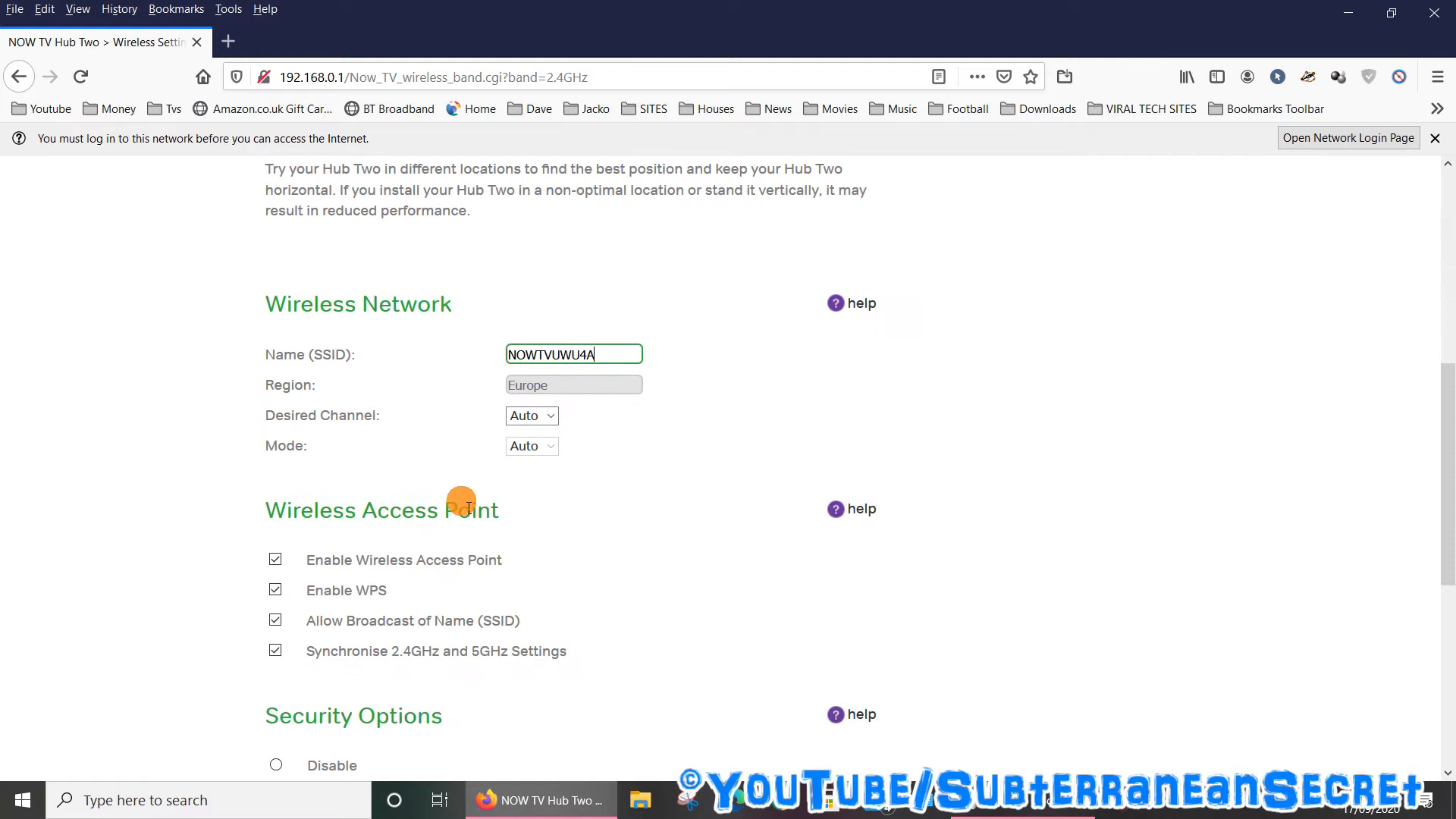
scroll(down, 3)
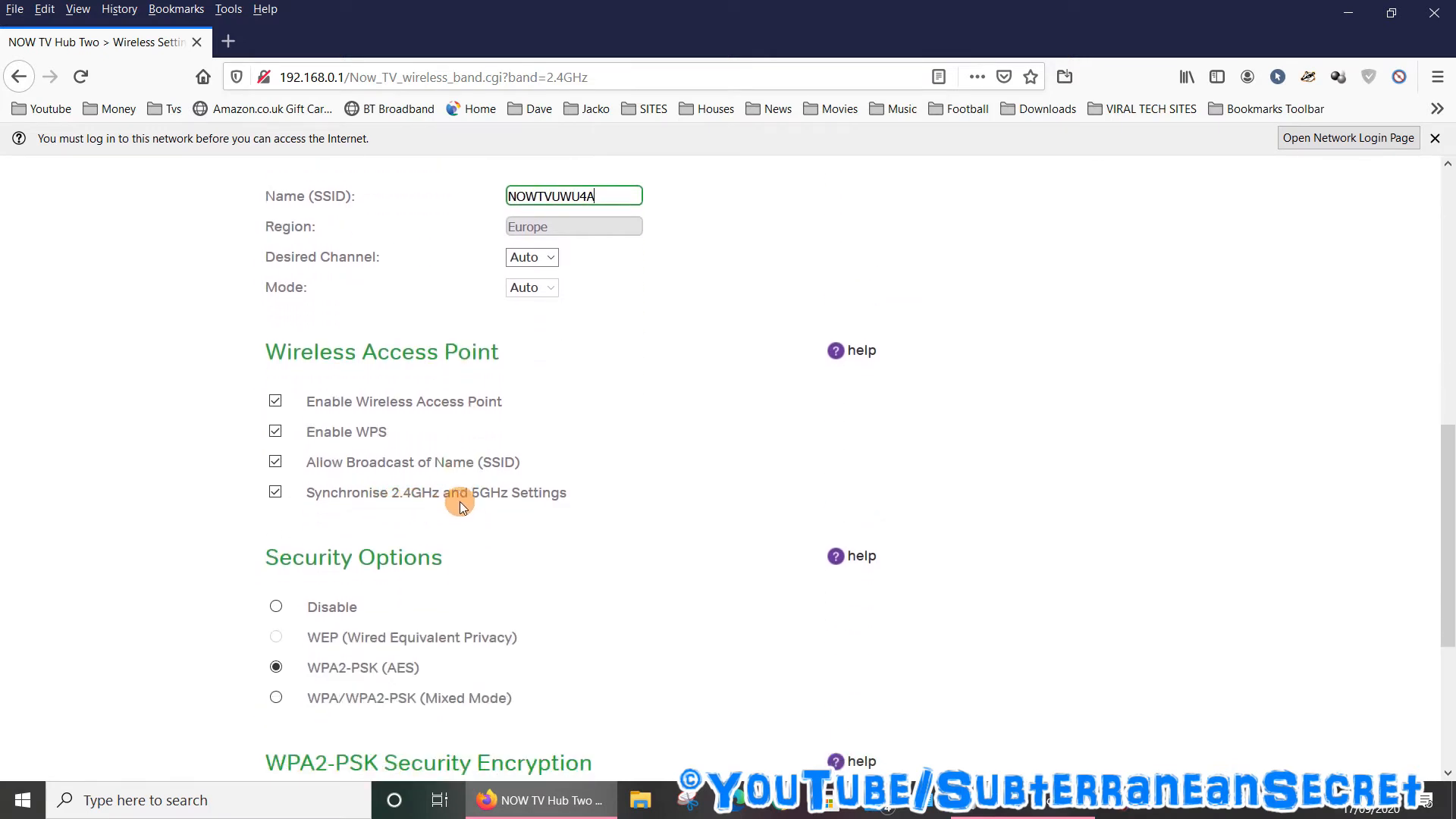
mouse_move(571, 514)
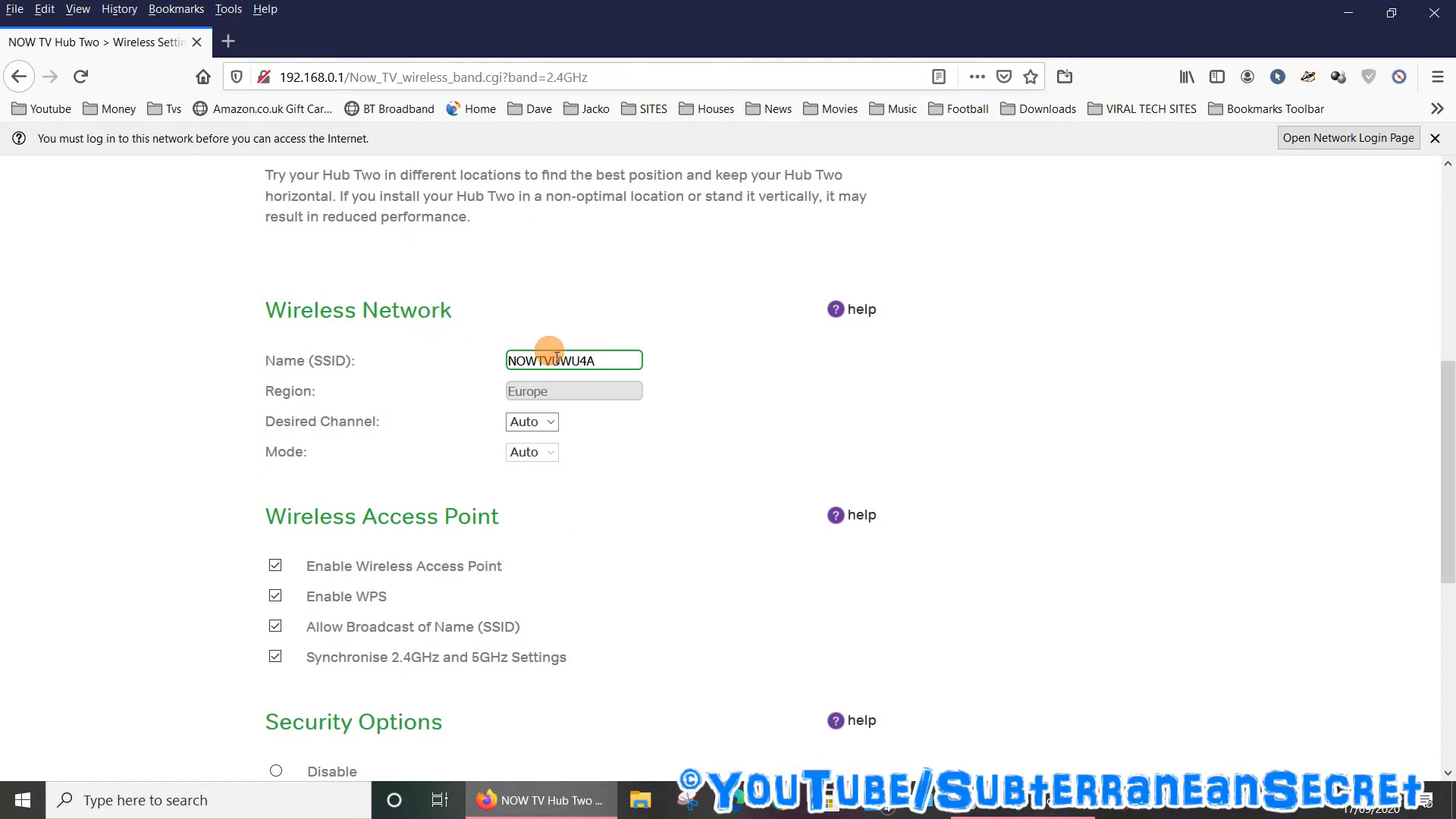
scroll(down, 3)
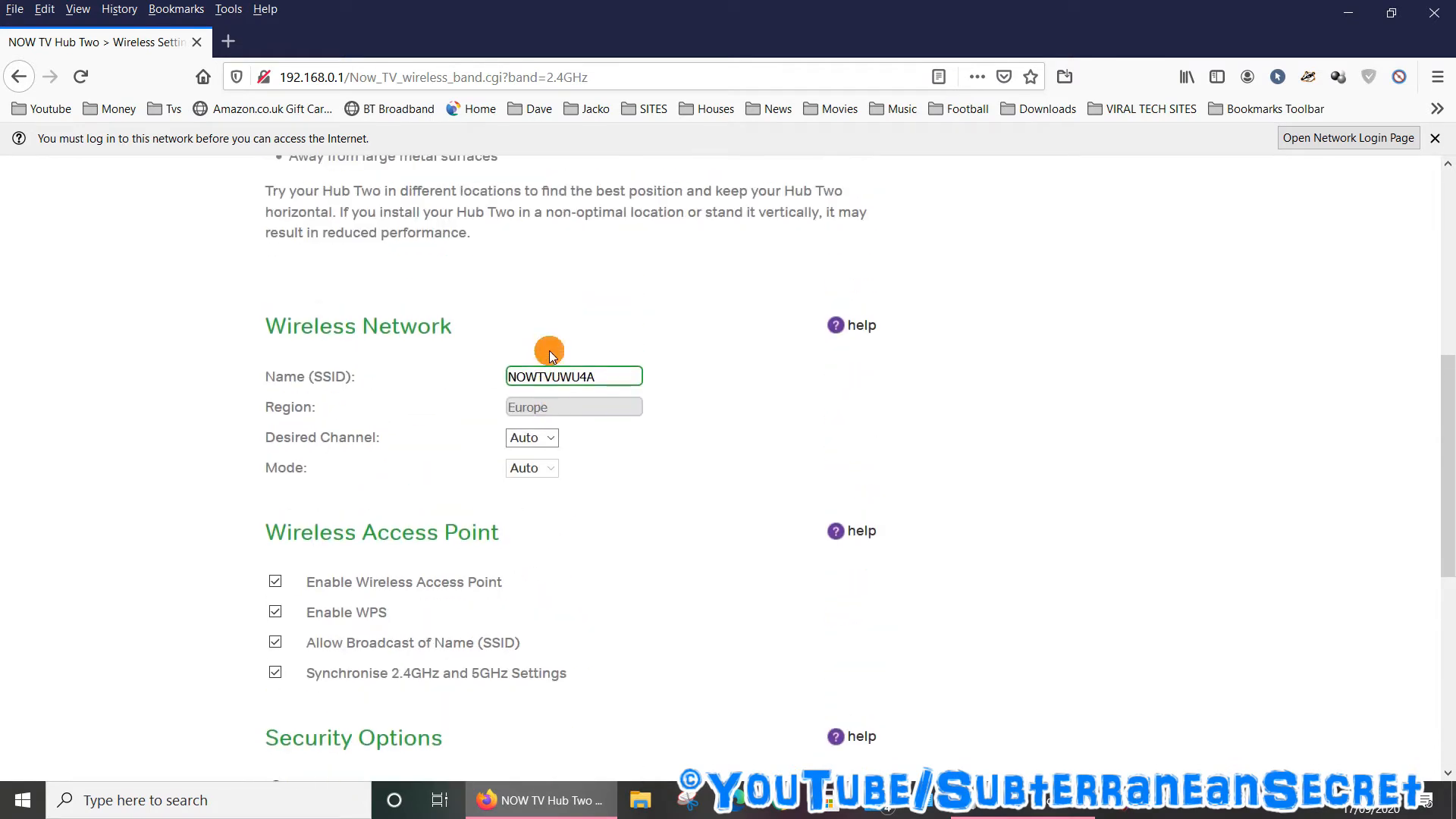
scroll(down, 3)
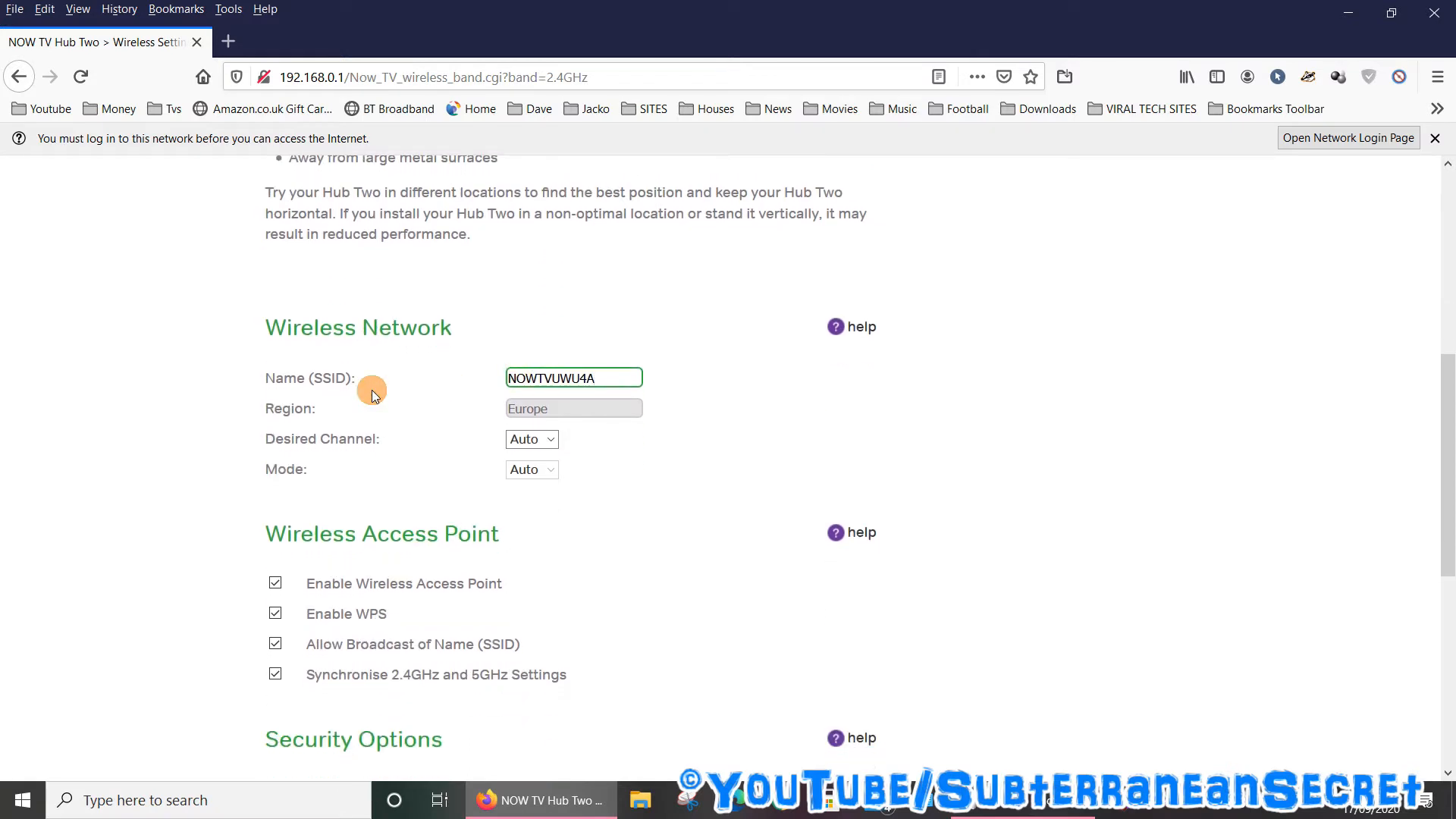
double_click(573, 377)
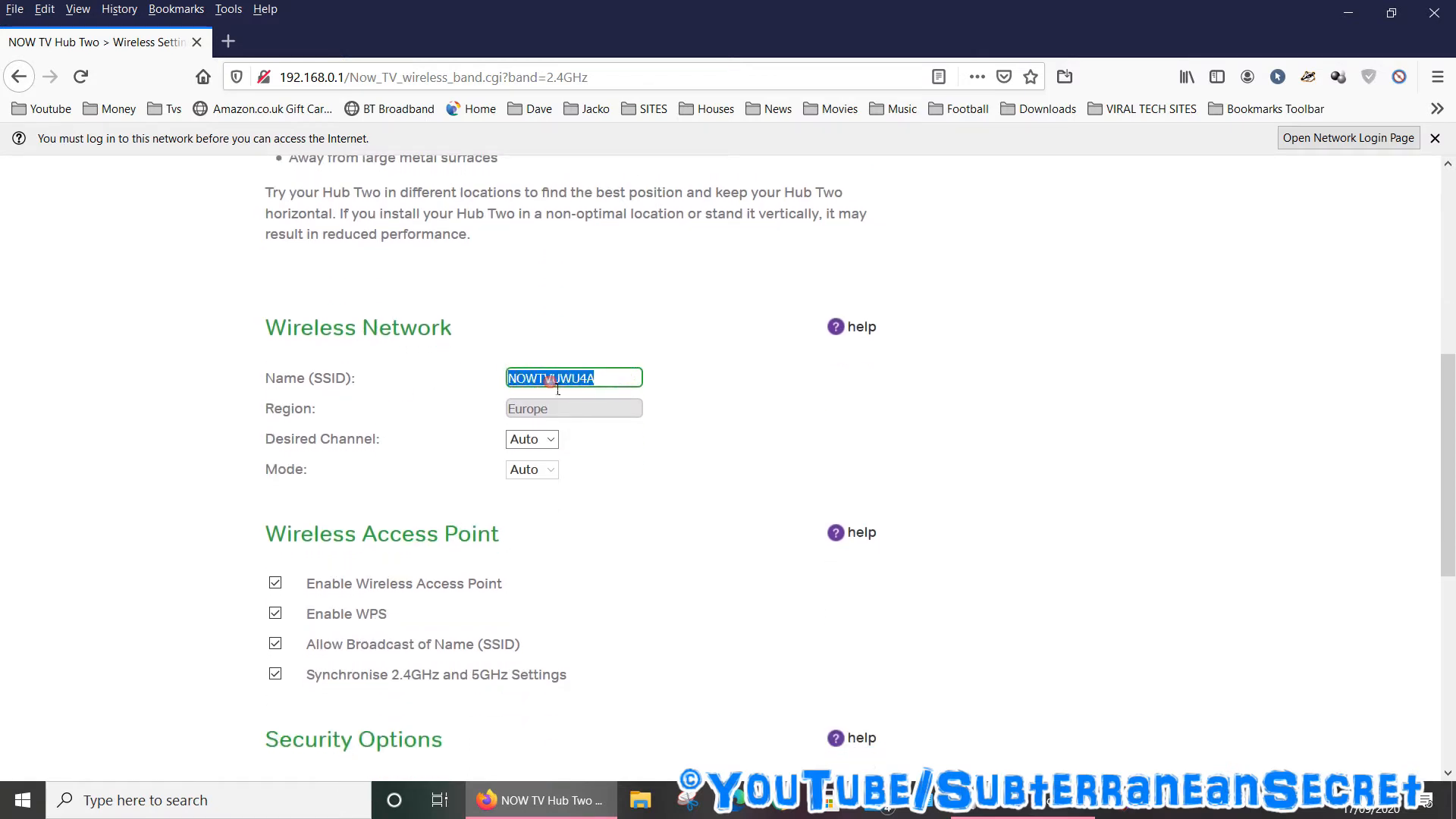
text(D)
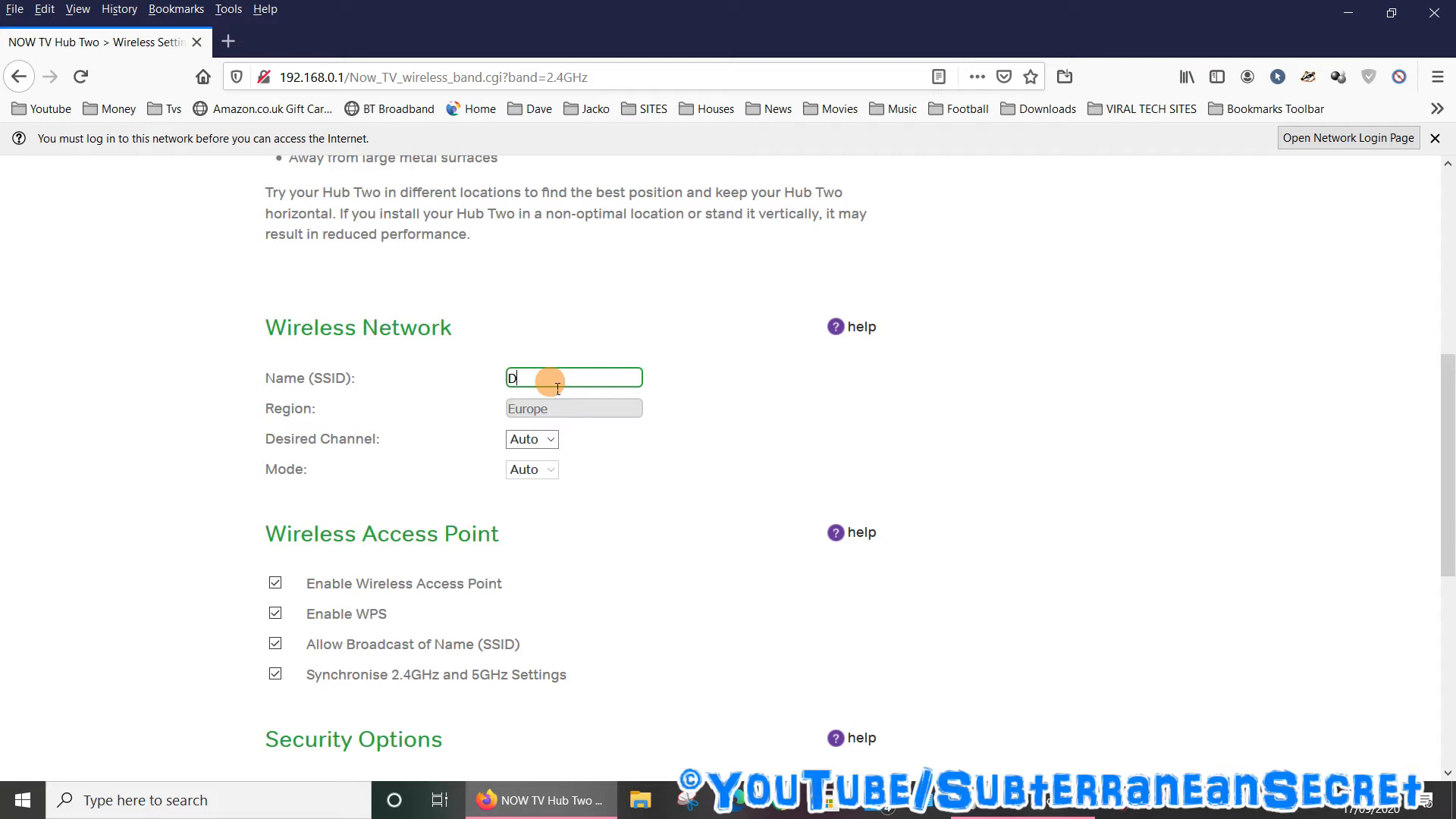
text(avid wifi)
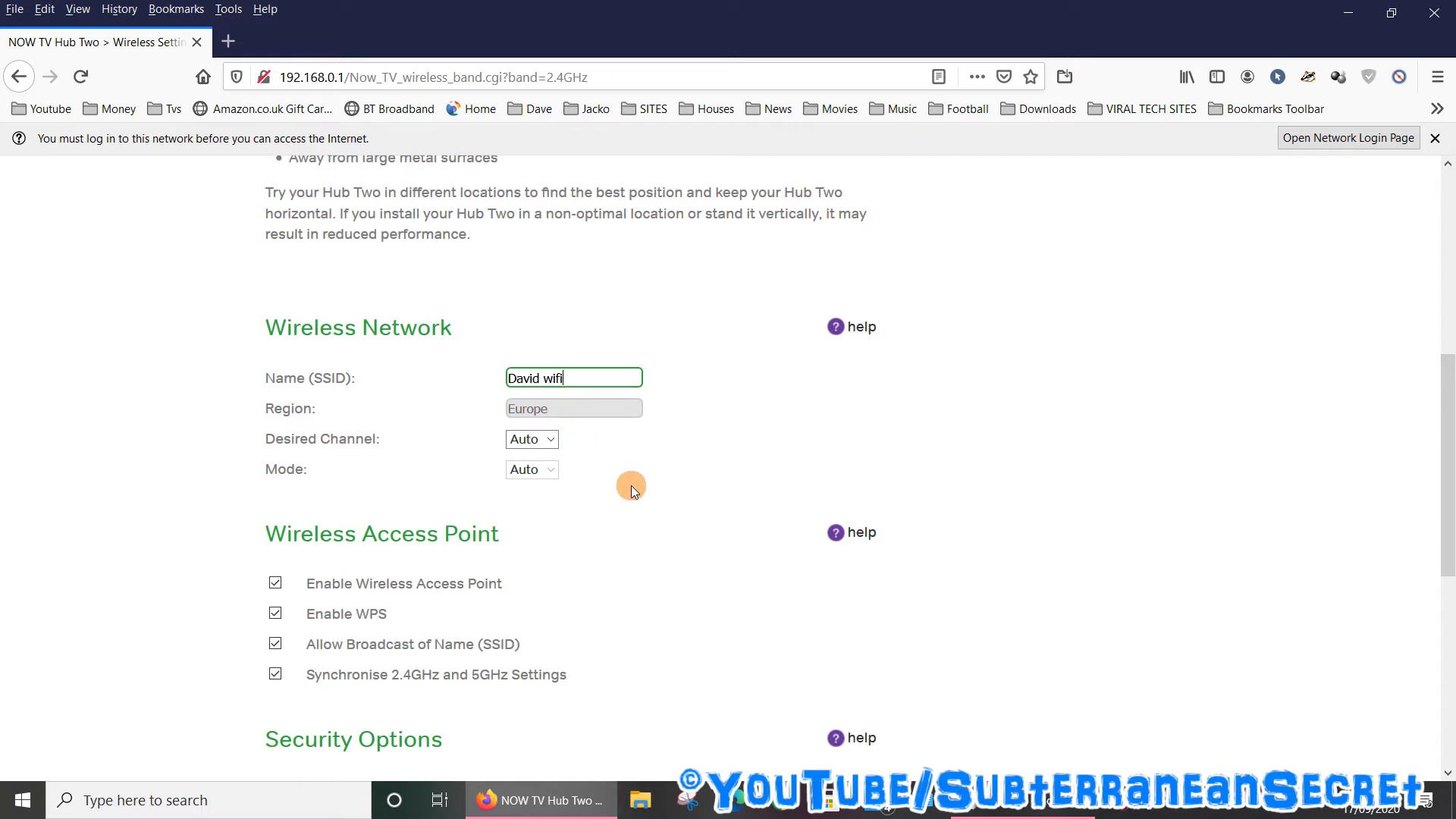
scroll(down, 3)
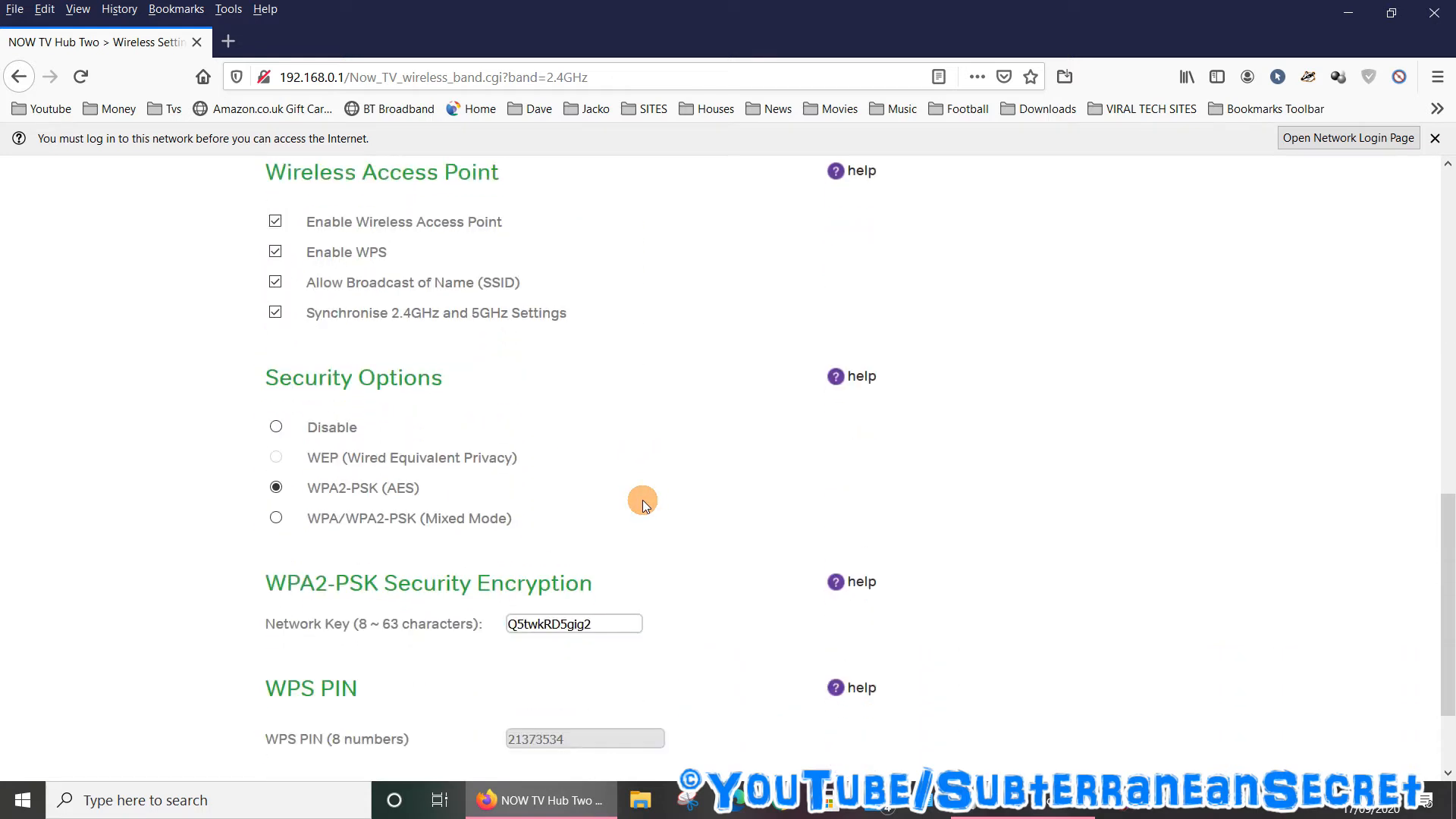
scroll(down, 3)
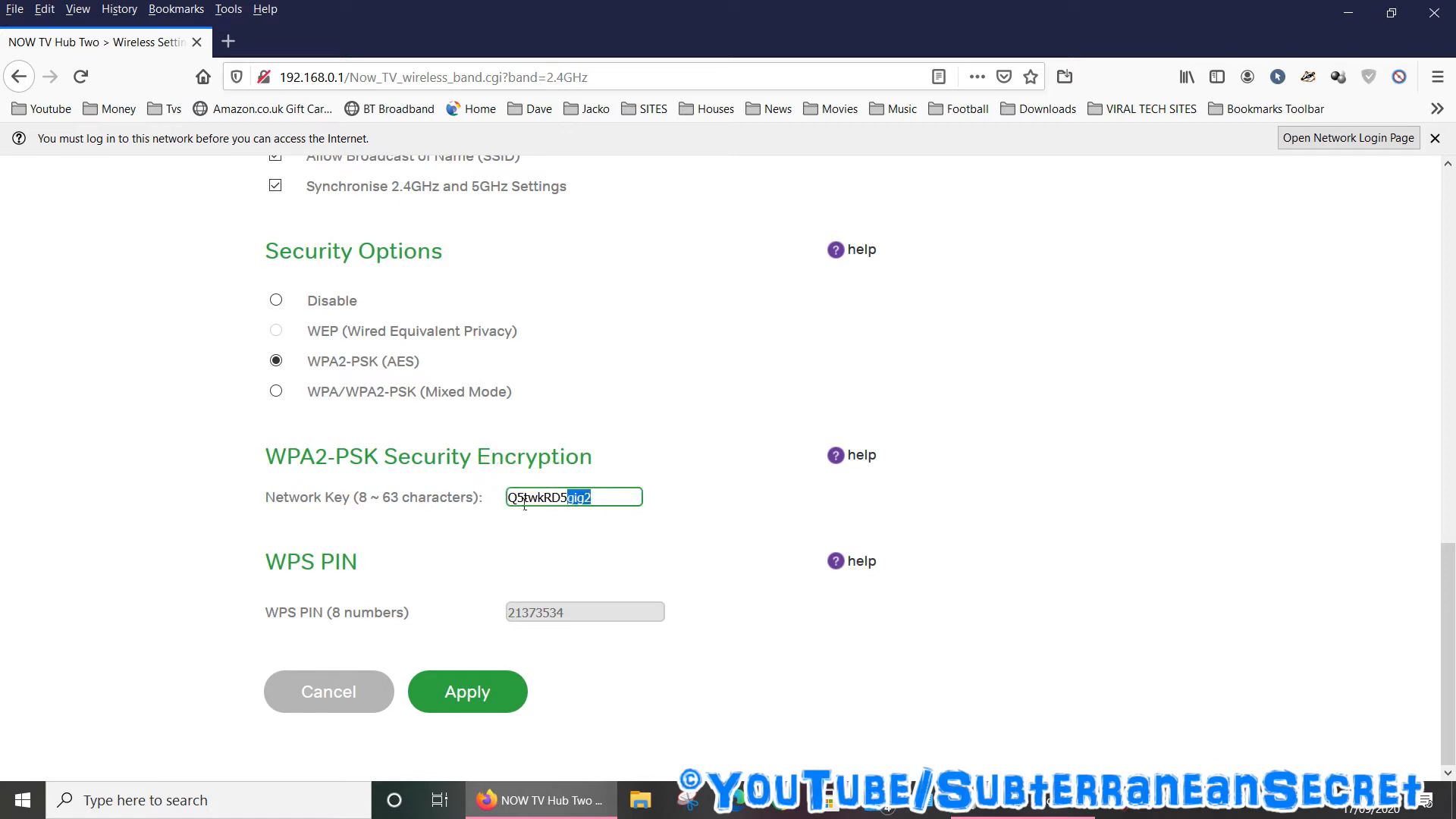
key(Delete)
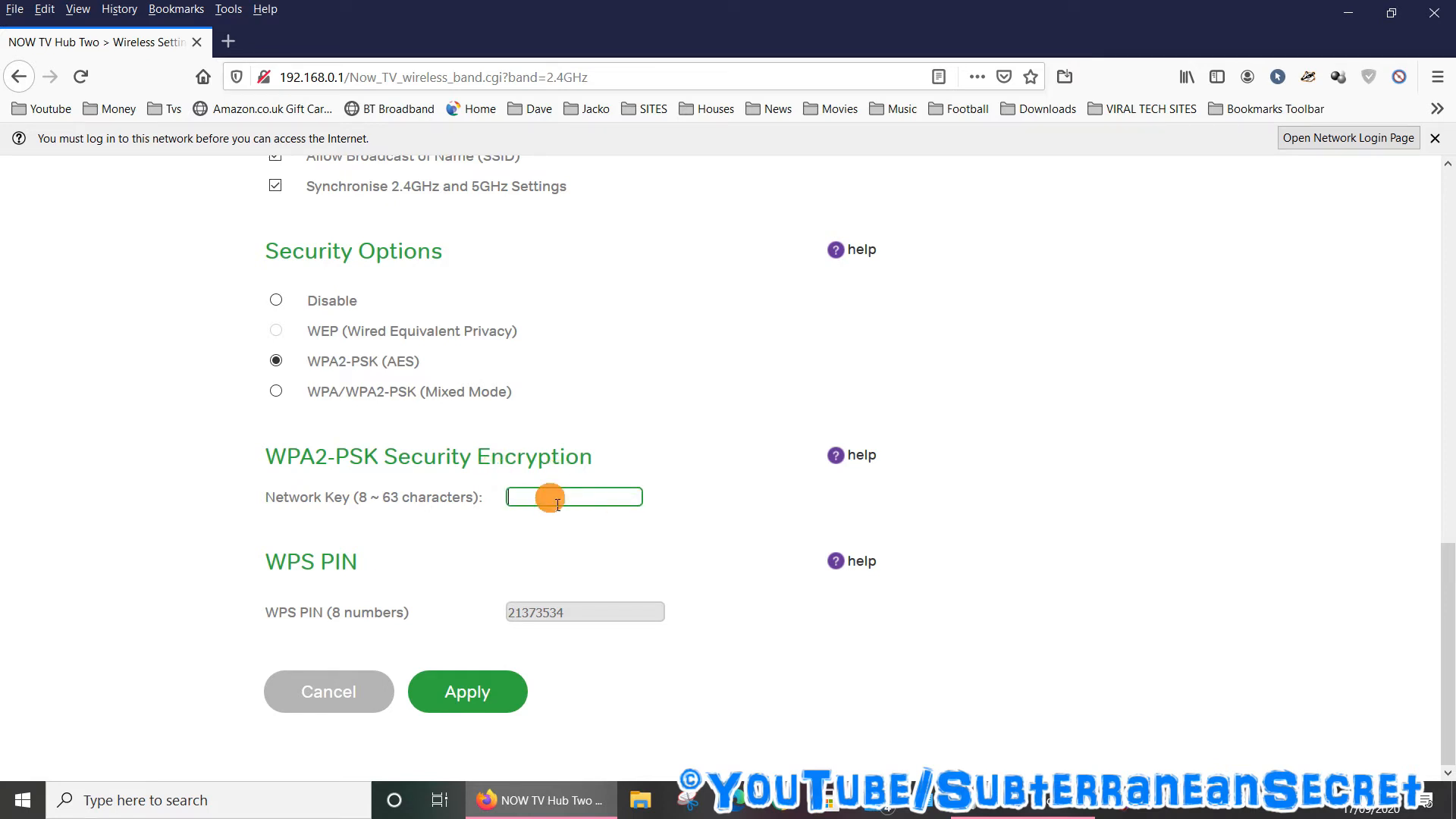
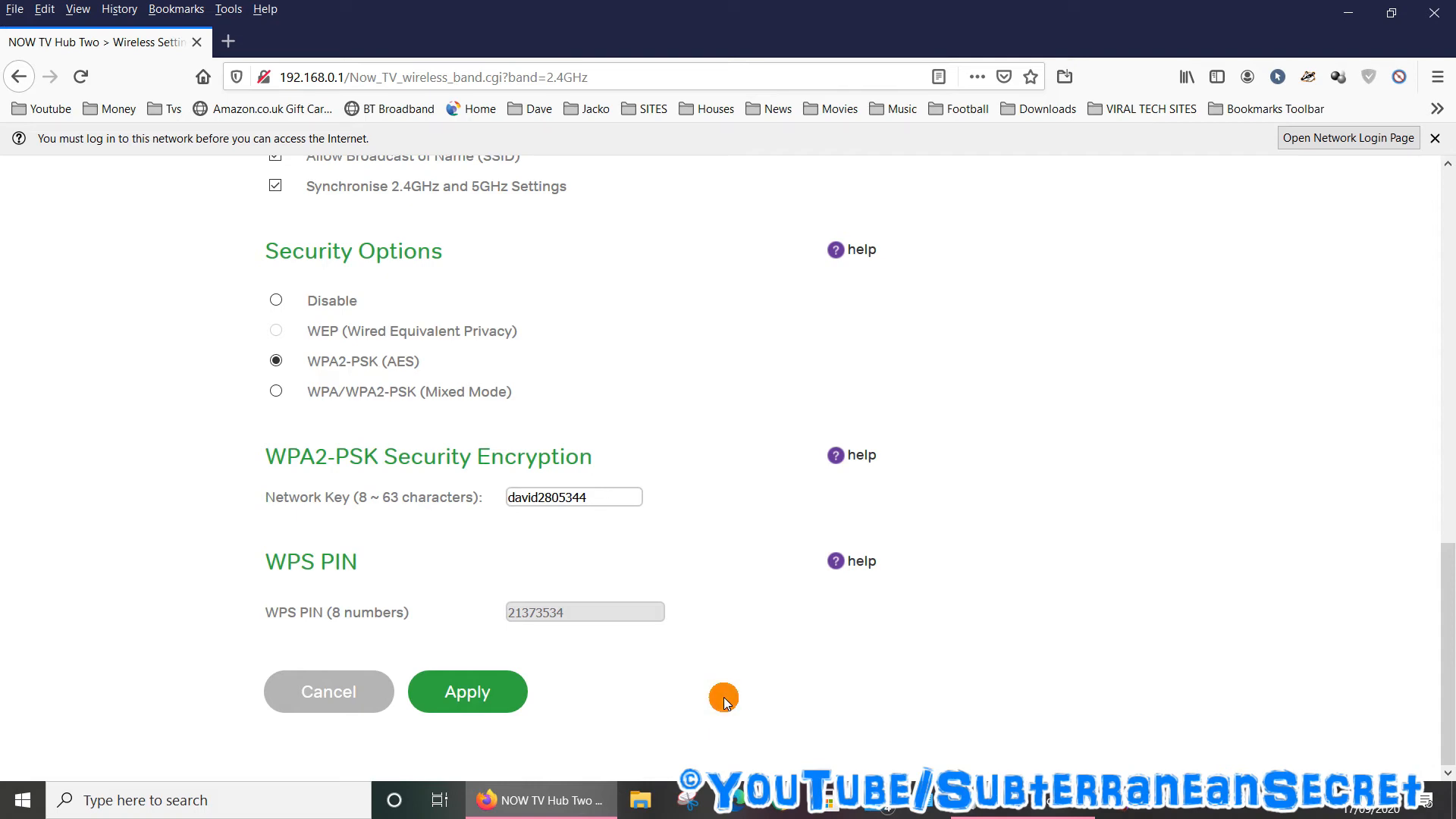
mouse_move(1181, 624)
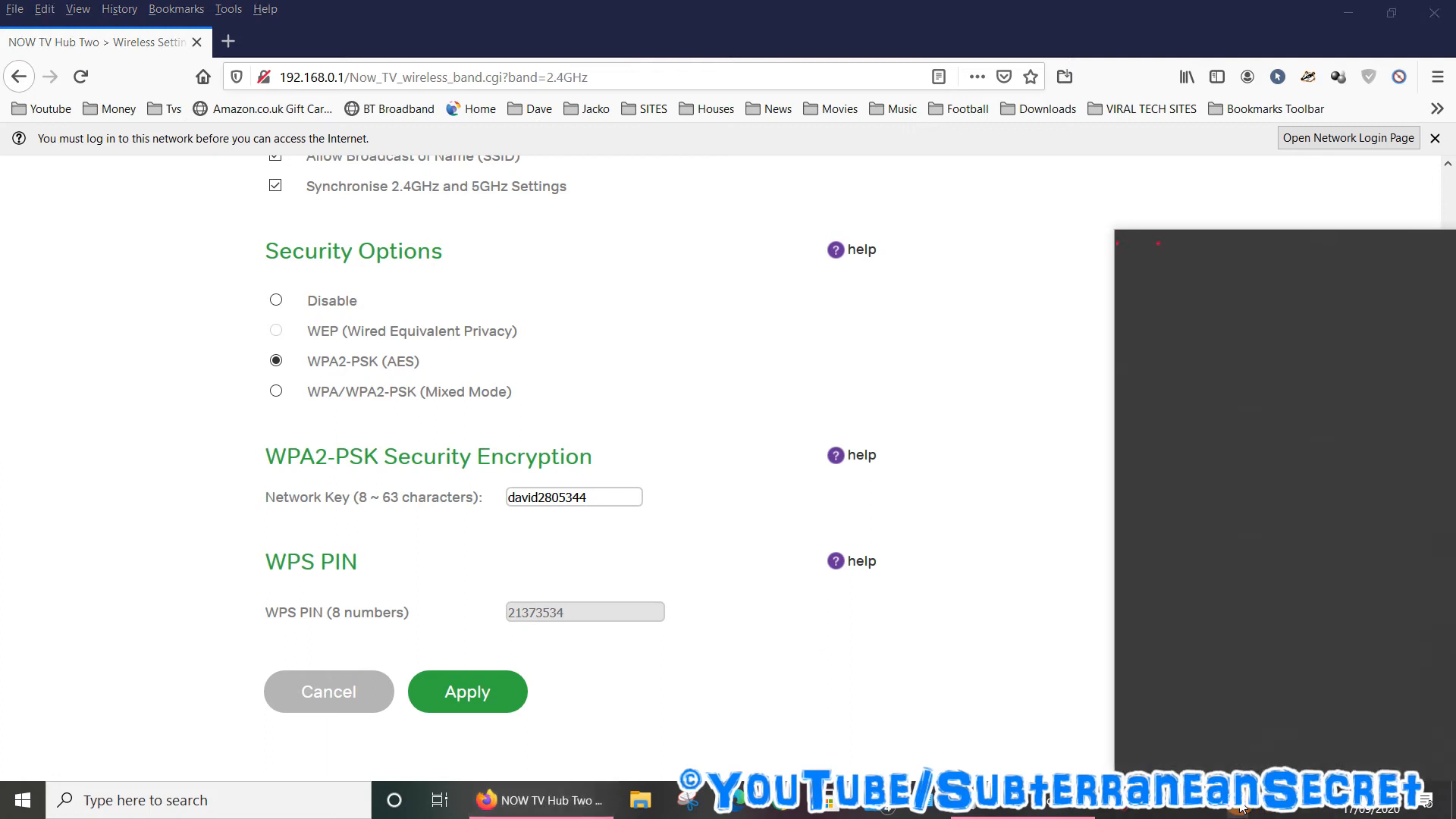
click(1207, 263)
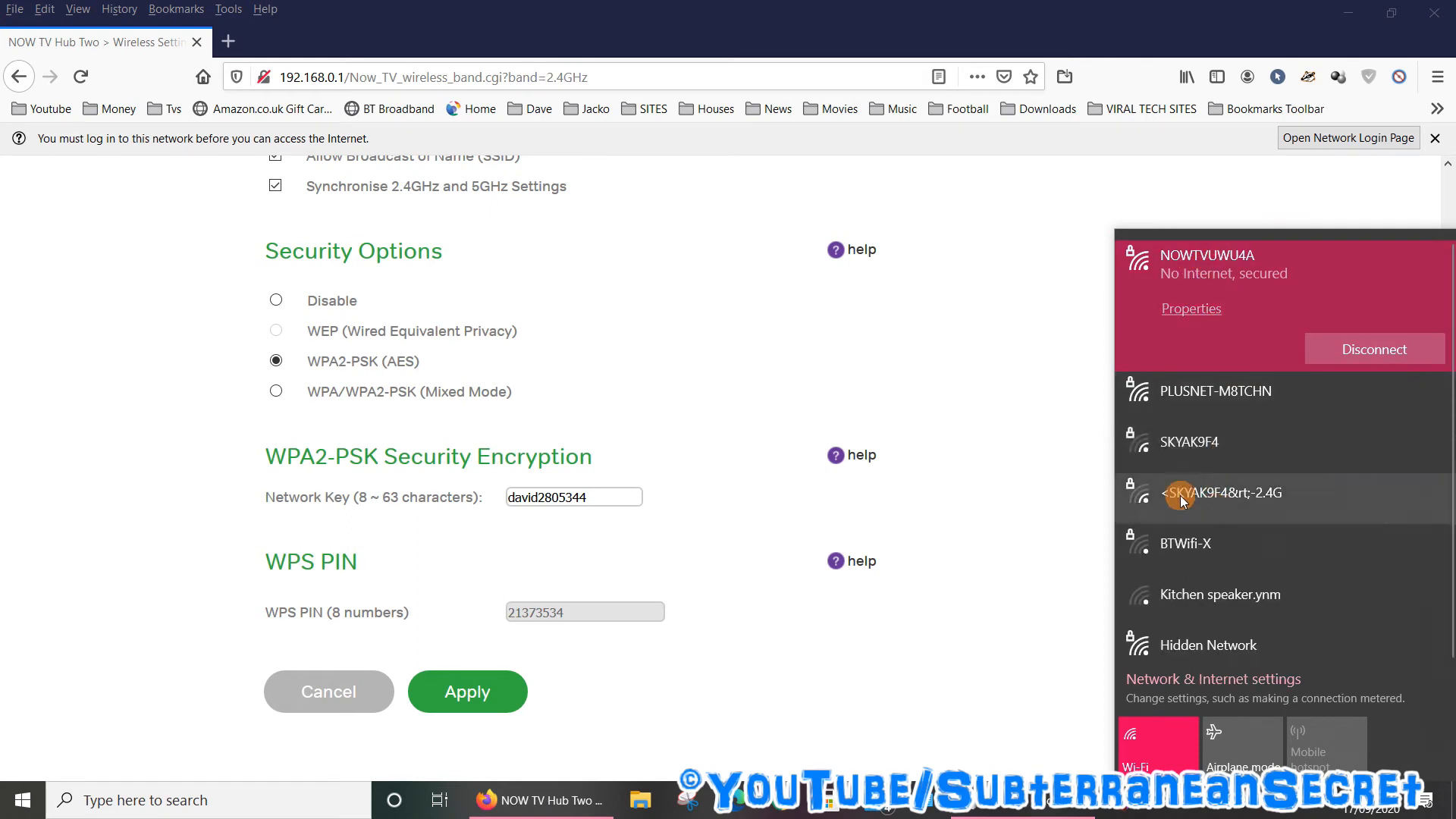
mouse_move(1016, 562)
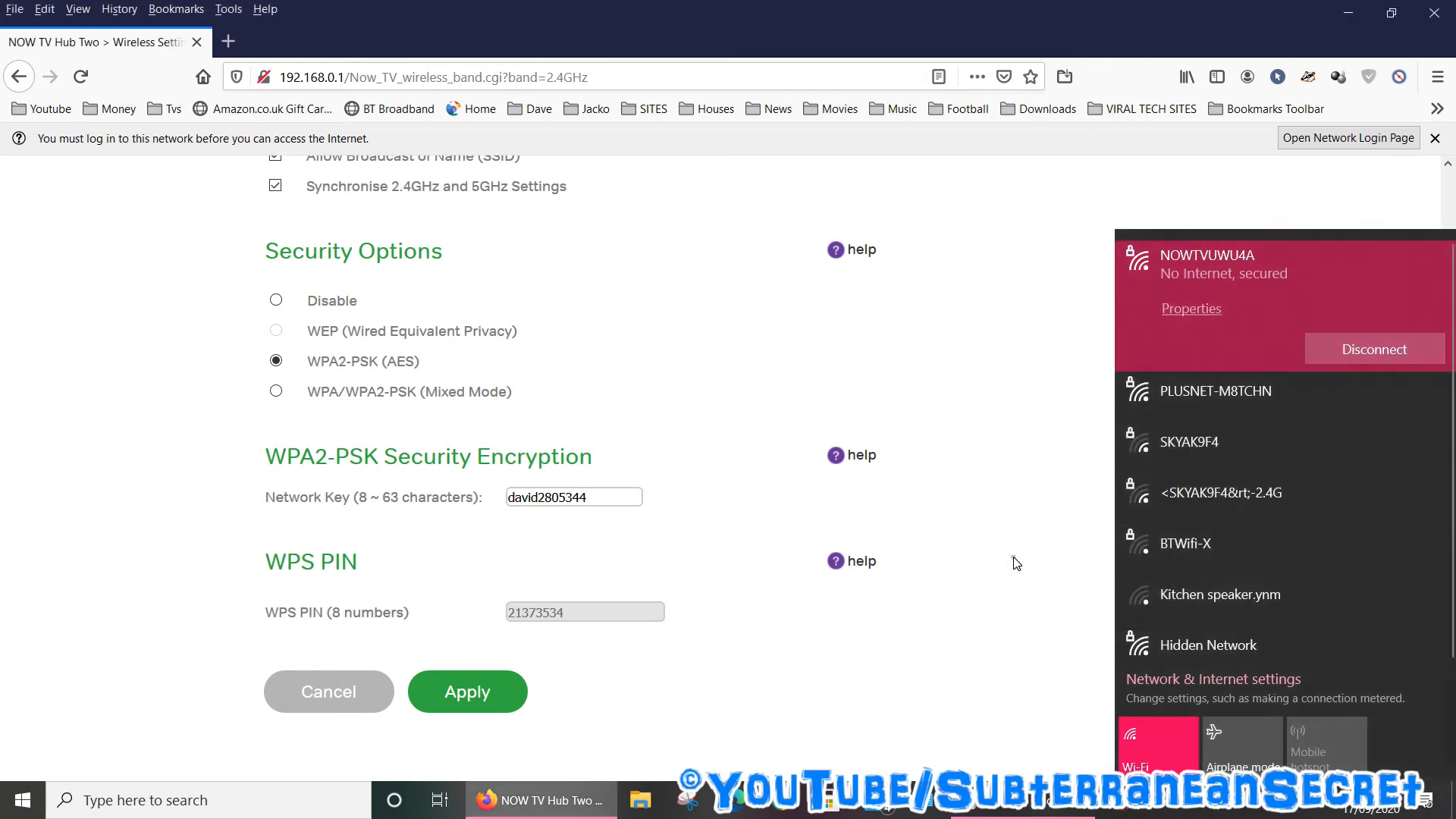
click(1012, 560)
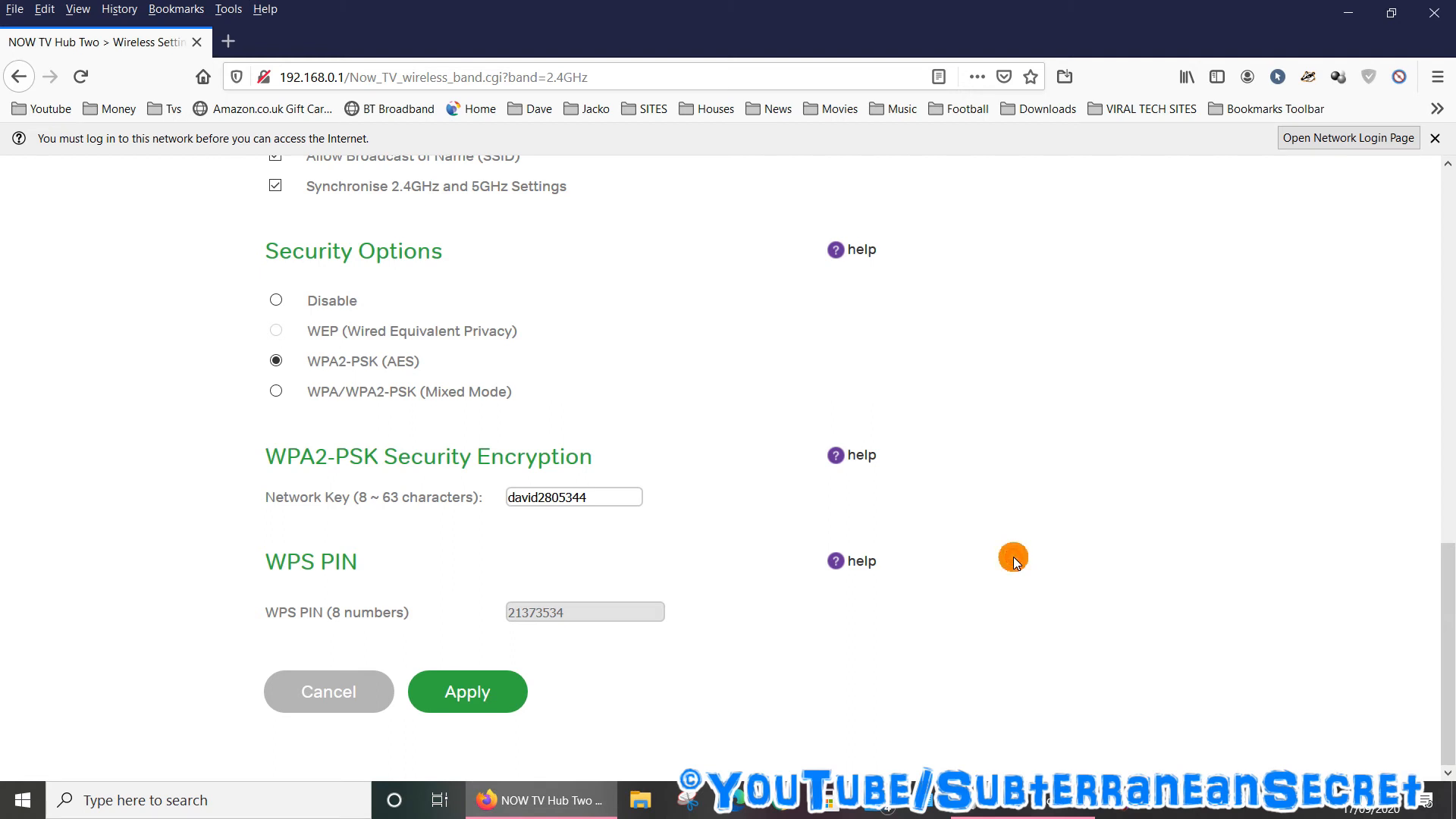